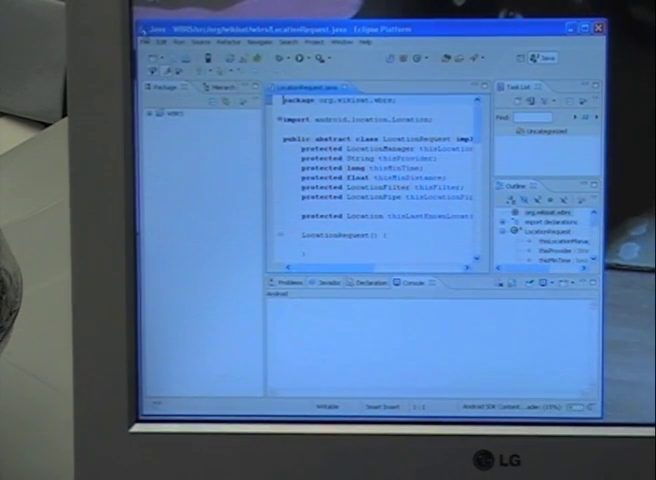
# - Expand WBRS, src and org.wikisat.wbrs to list files like LocationRequest.java and WBRS.java
pyautogui.click(148, 117)
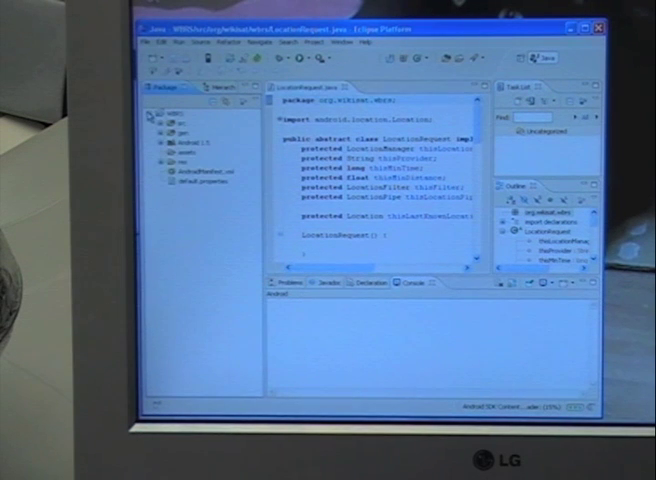
pyautogui.click(152, 131)
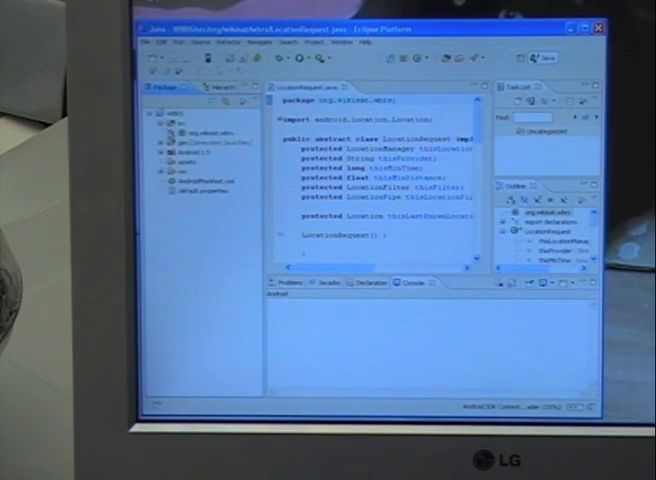
pyautogui.click(158, 141)
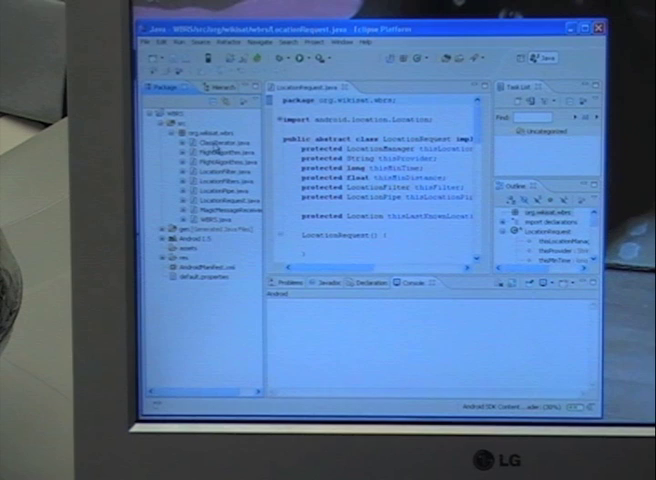